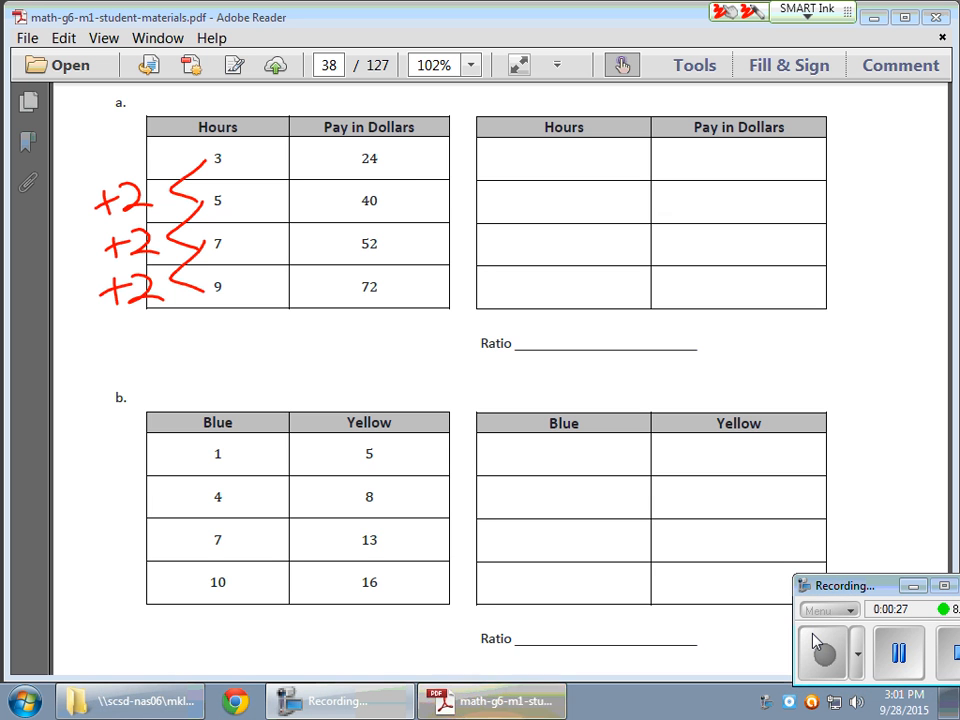
Bracket the Pay in Dollars jumps and note 40 − 24 = 16 as the pay difference.
drag(388, 160, 420, 230)
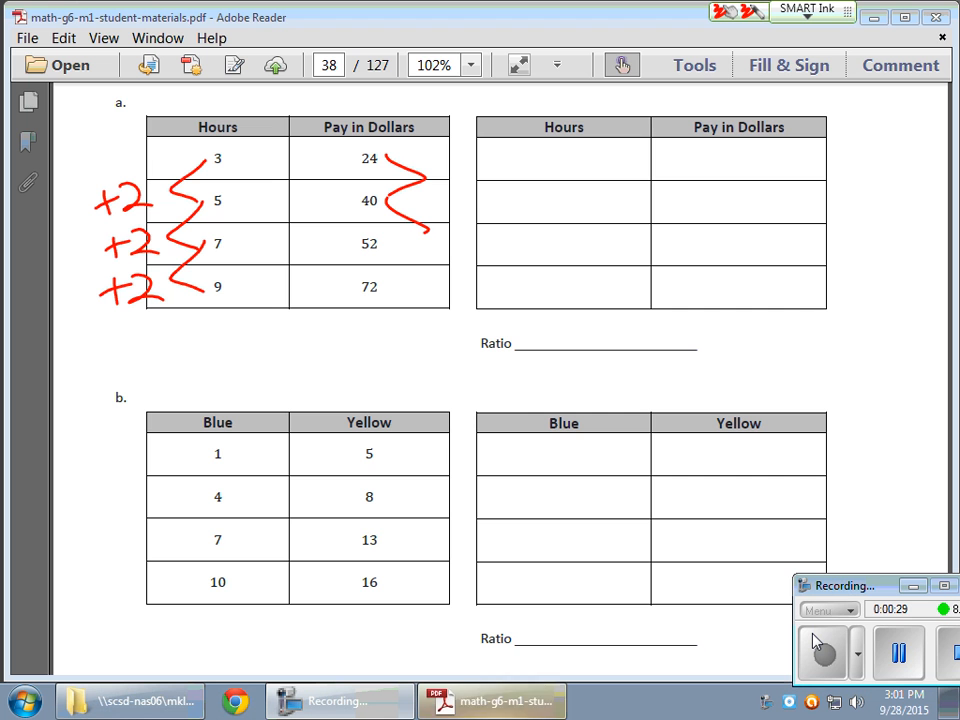
drag(404, 224, 404, 290)
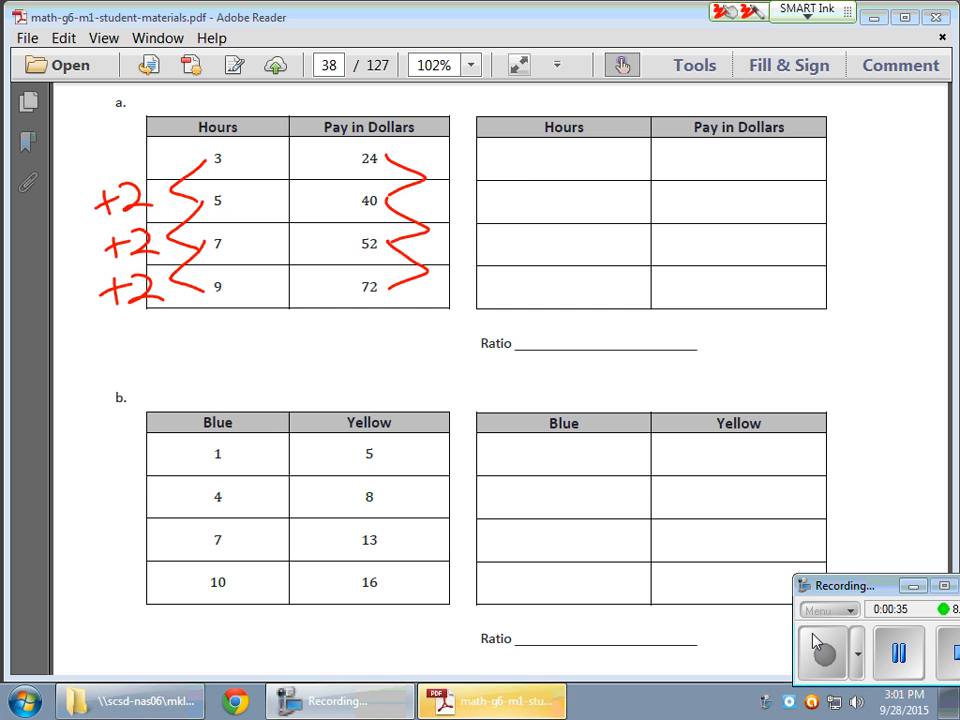
drag(520, 196, 570, 240)
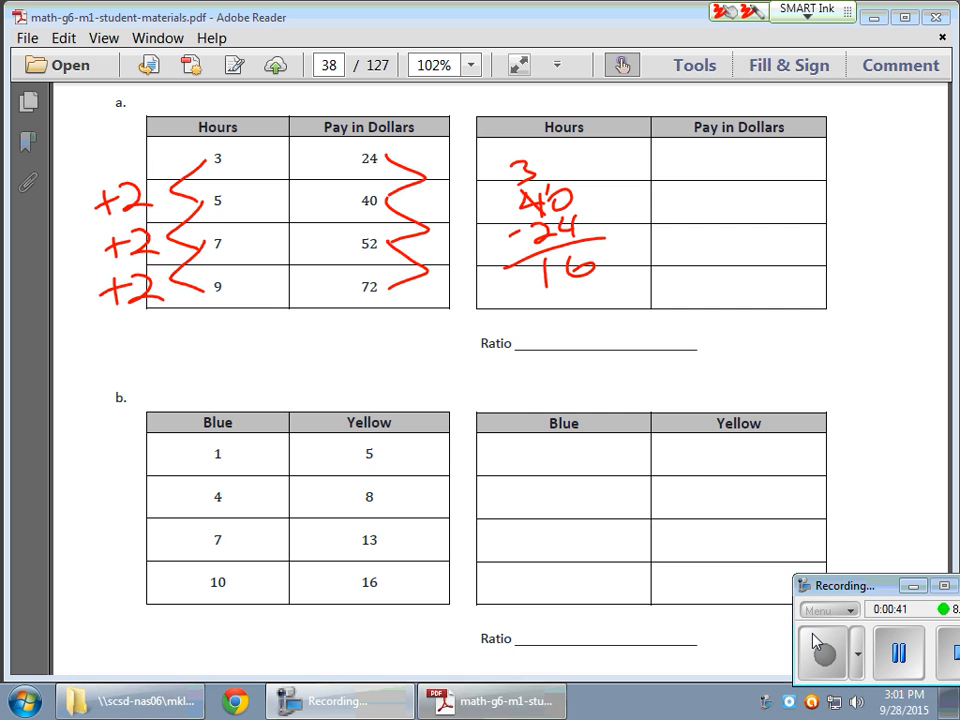
drag(416, 150, 456, 180)
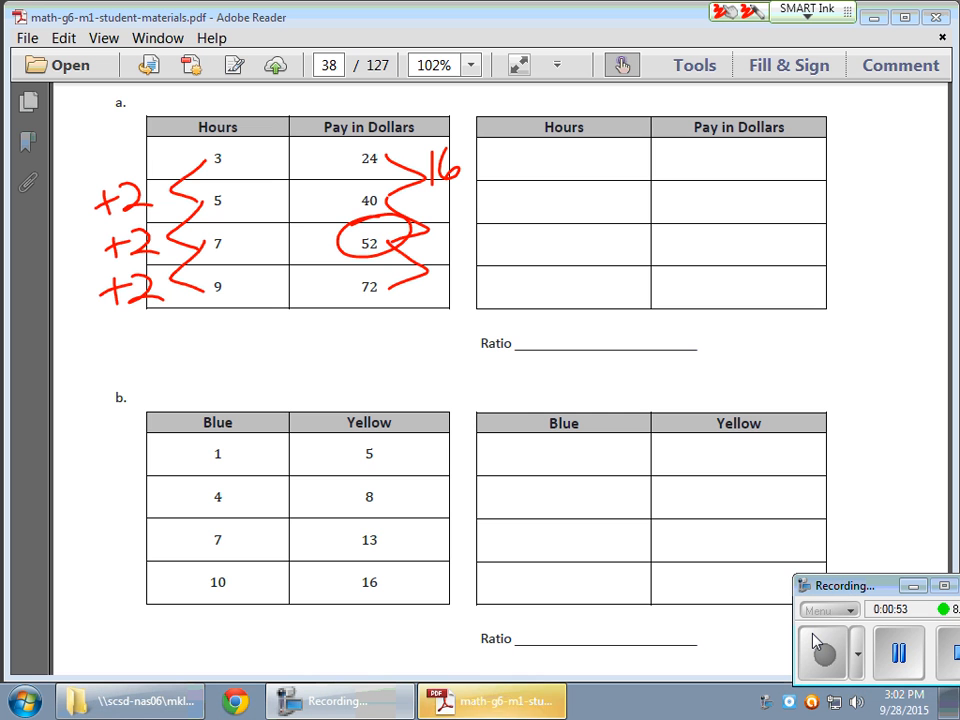
Mark ×8 on each row, correct 52 to 56, and start the corrected table's rows.
drag(260, 160, 304, 164)
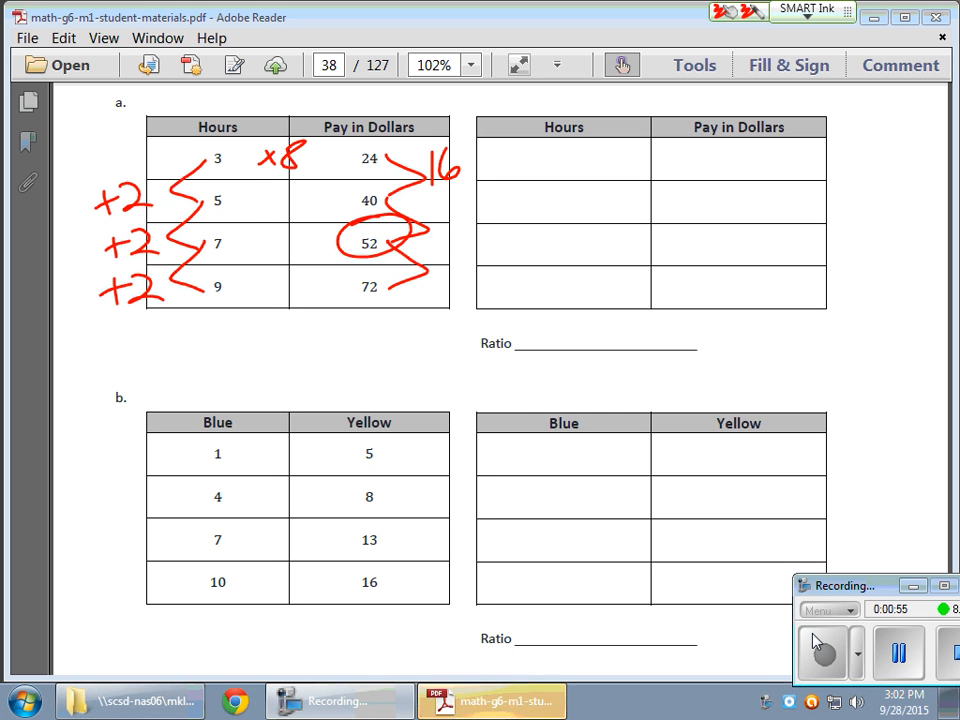
drag(260, 196, 296, 200)
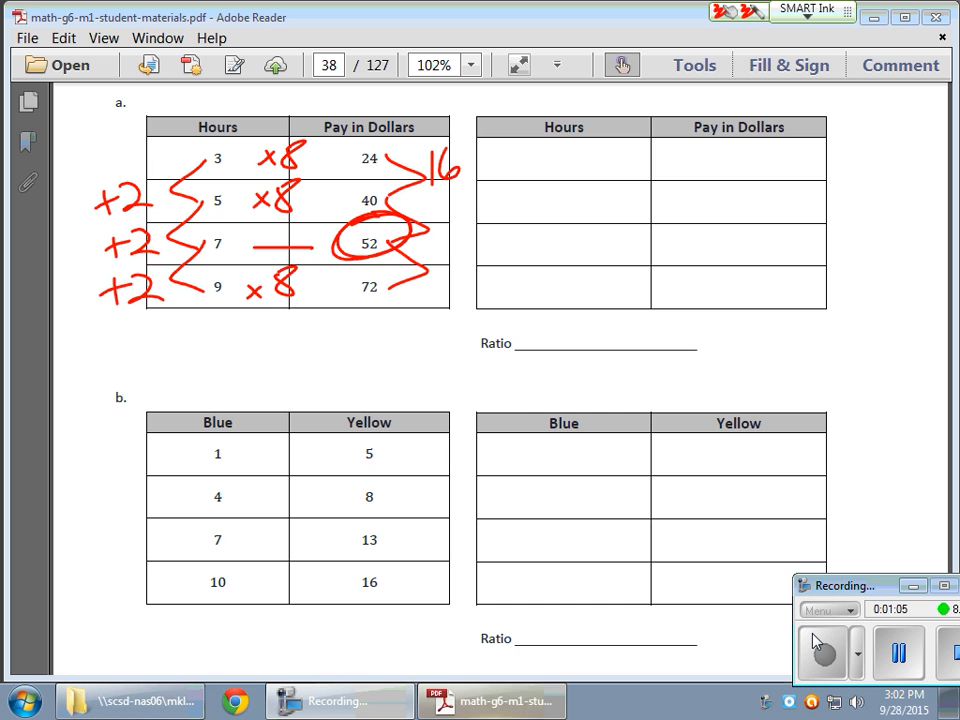
drag(250, 244, 290, 244)
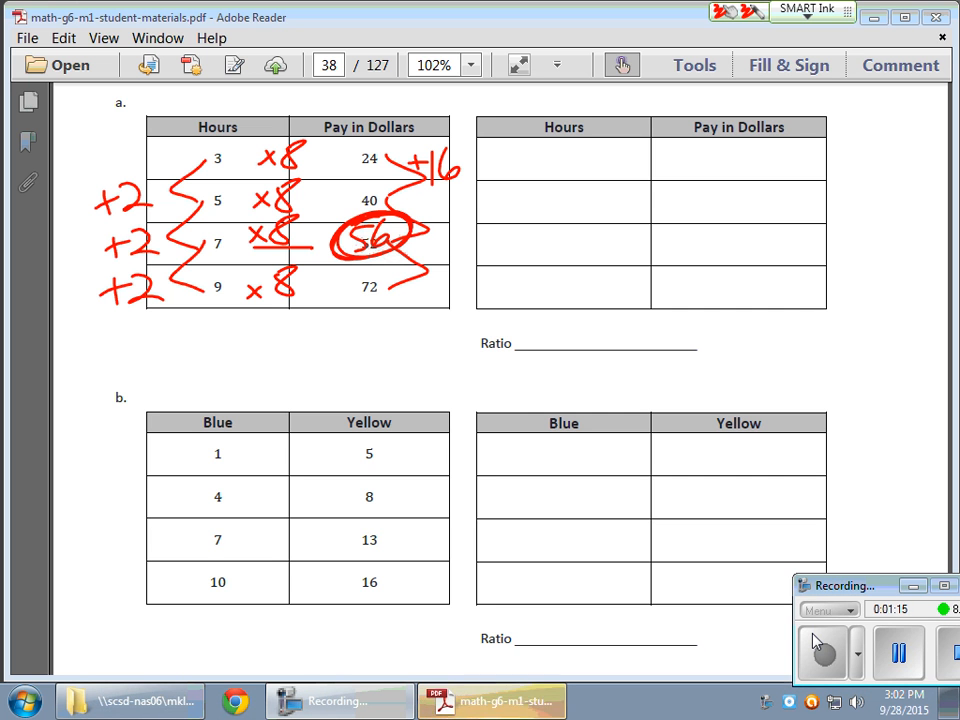
drag(420, 230, 470, 230)
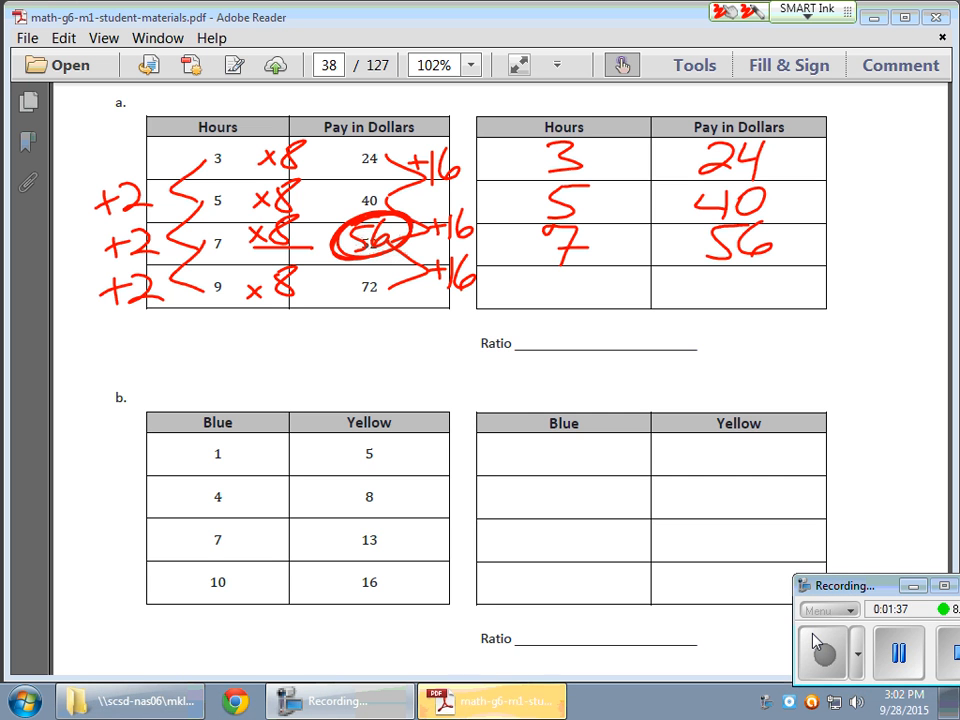
Add the 9 and 72 row to the corrected table and circle Ratio.
drag(556, 270, 576, 300)
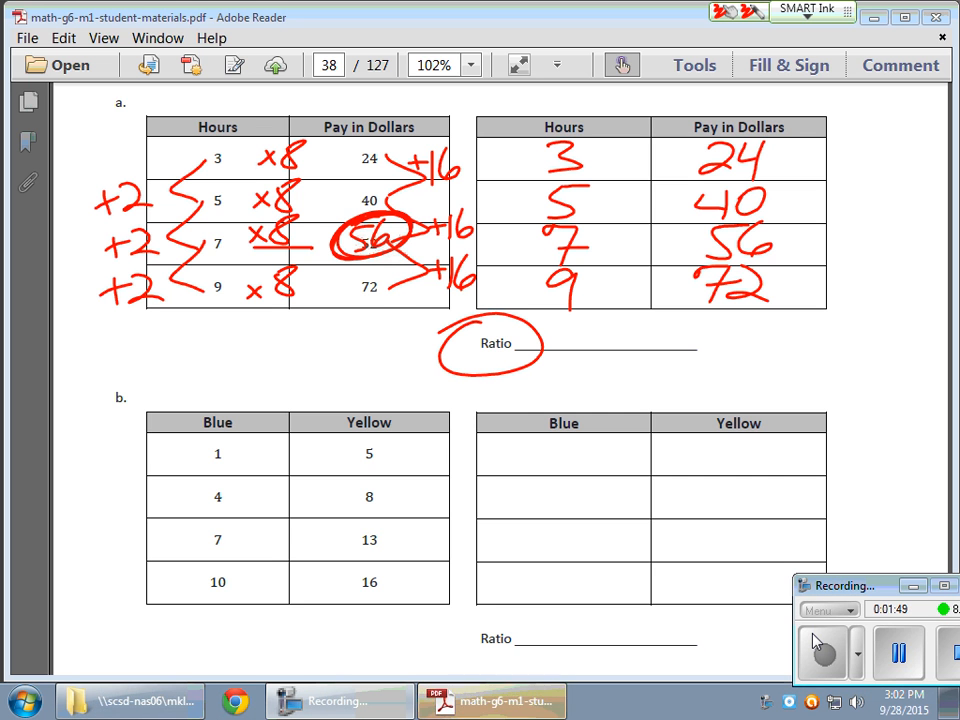
Label Ratio as a value, divide 3 and 24 by 3, write 1:8, and mark ×5 on table b's first row.
drag(360, 360, 424, 330)
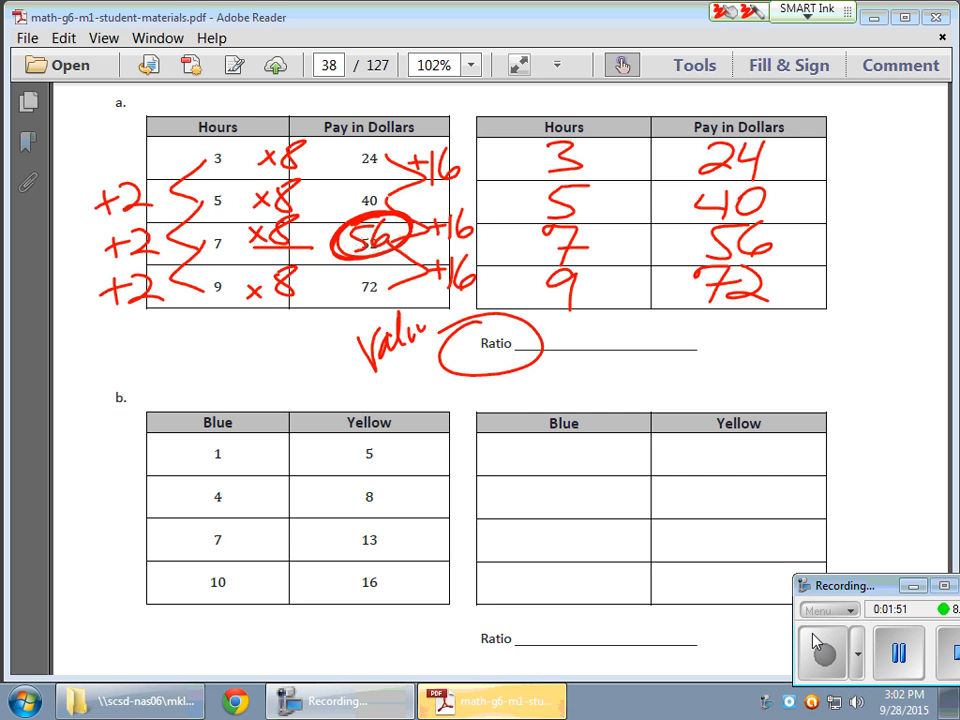
drag(384, 350, 410, 376)
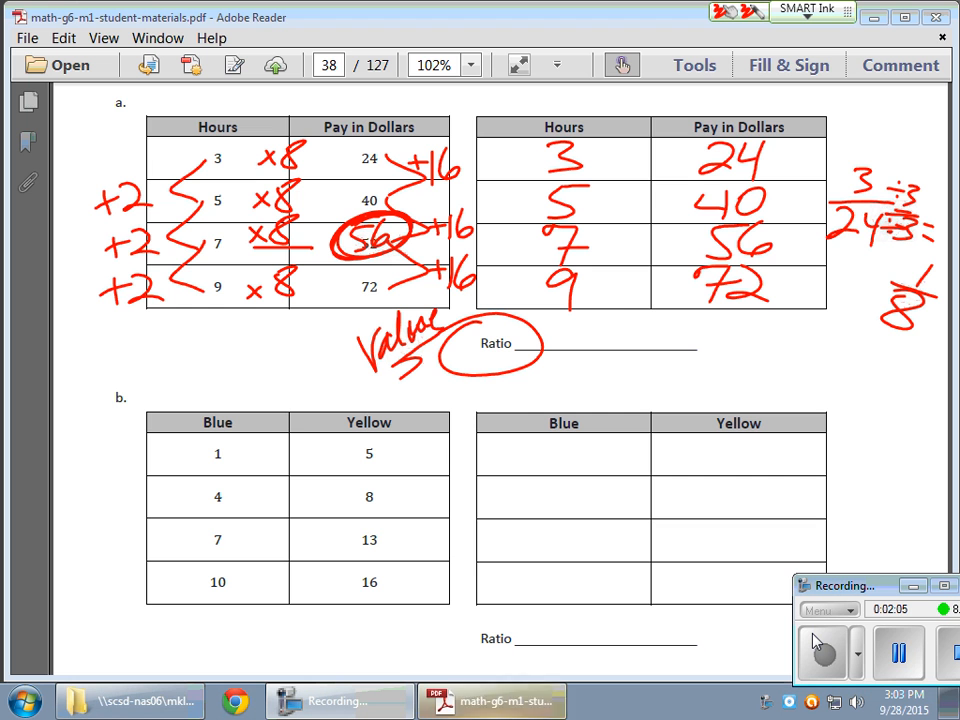
drag(570, 340, 630, 330)
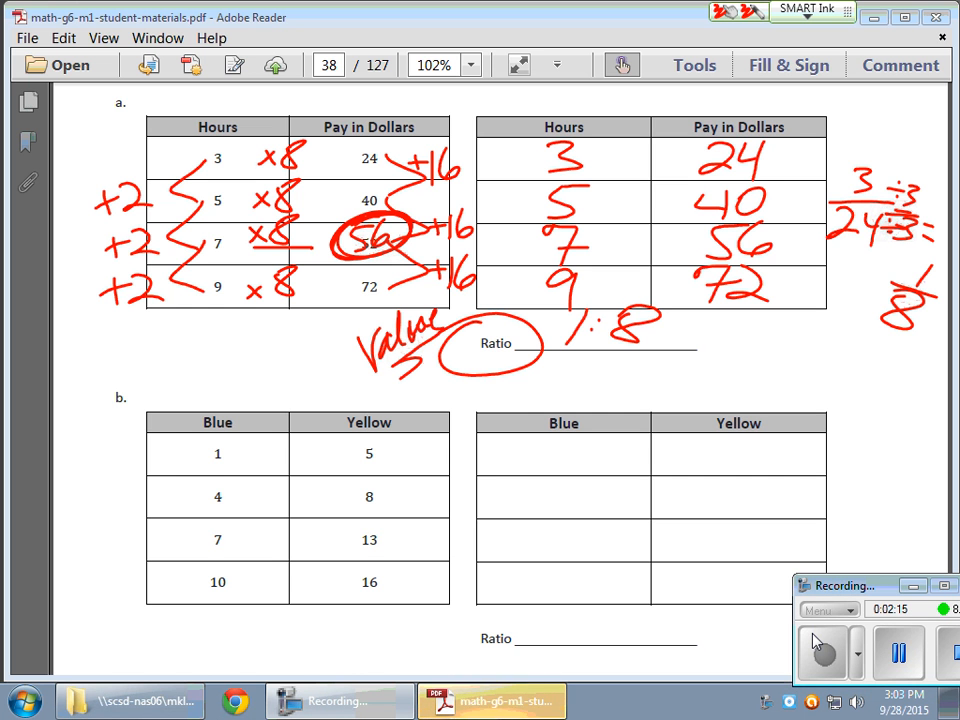
drag(180, 450, 430, 456)
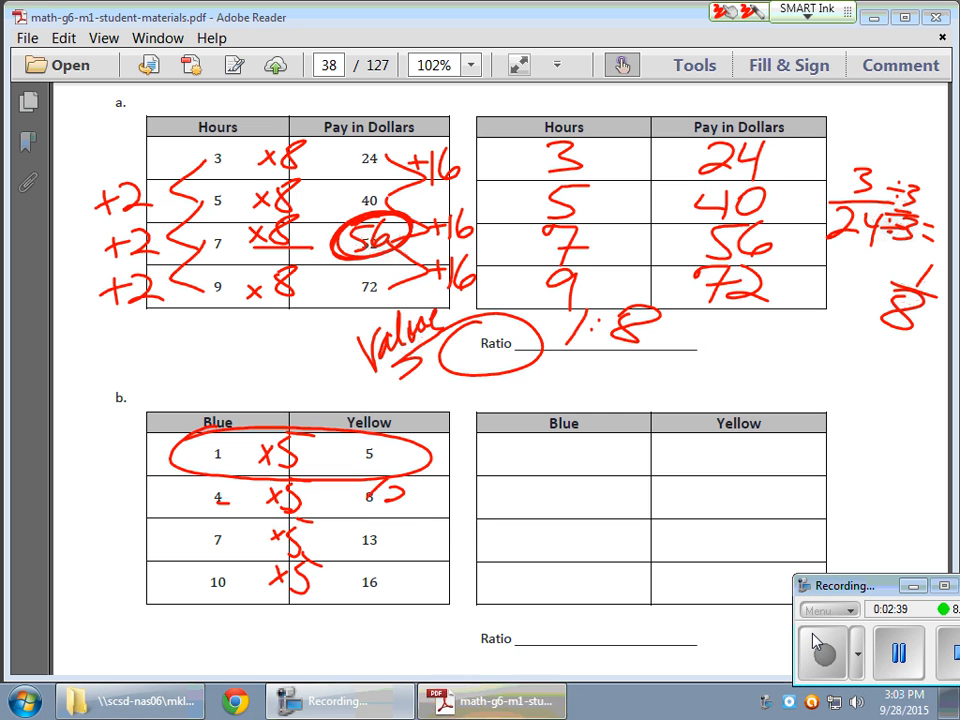
Write 20 as 4 × 5 in table b's second Yellow row.
drag(390, 500, 430, 500)
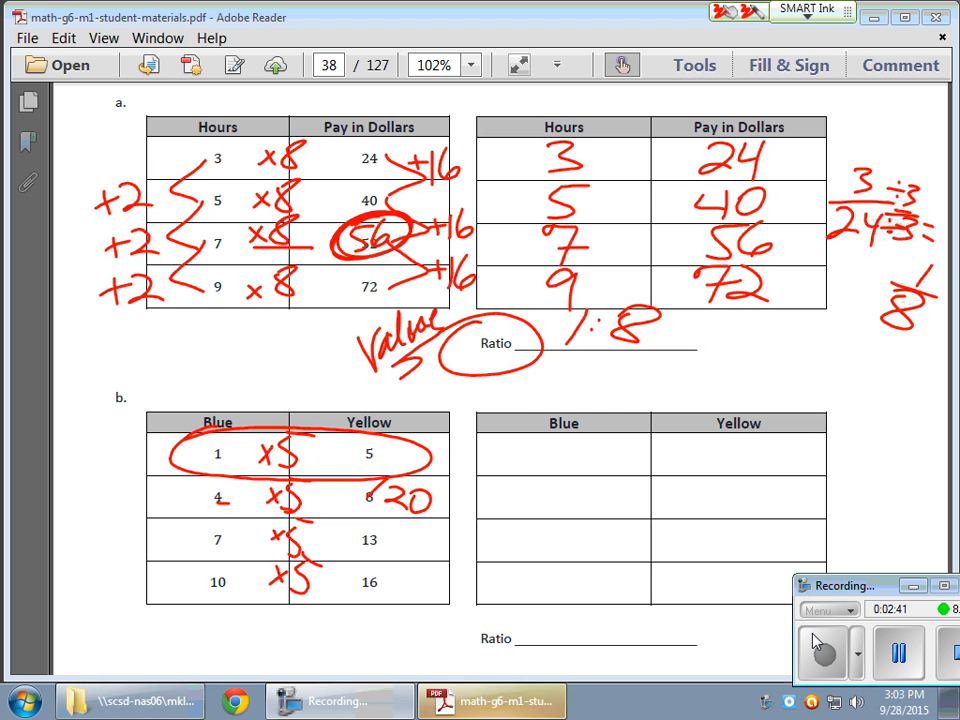